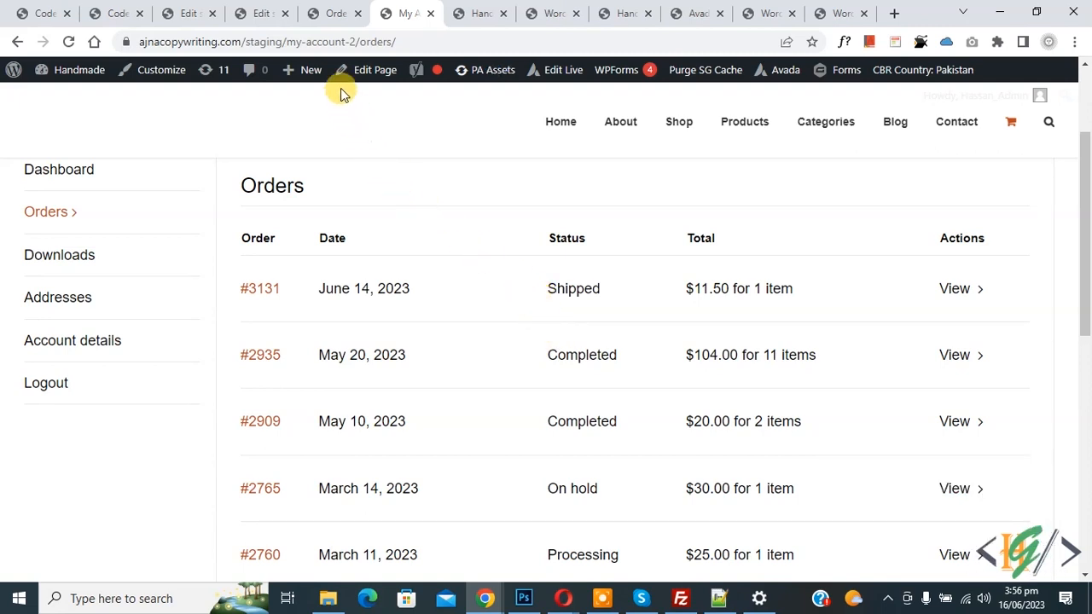
pyautogui.moveTo(386, 196)
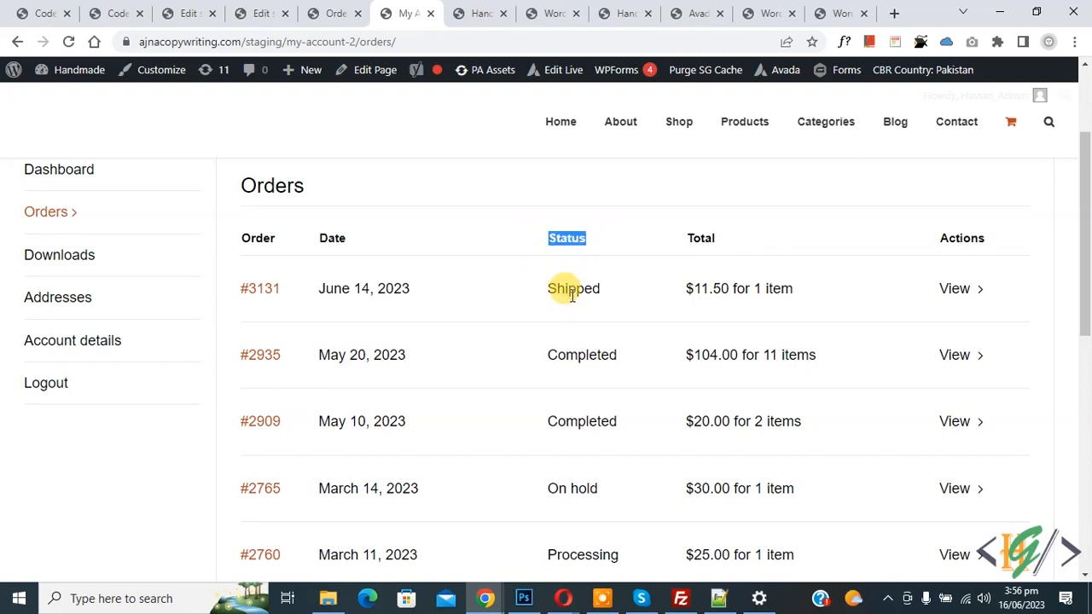
# - Switch to the admin Orders tab after confirming #3131 shows Shipped
pyautogui.click(332, 13)
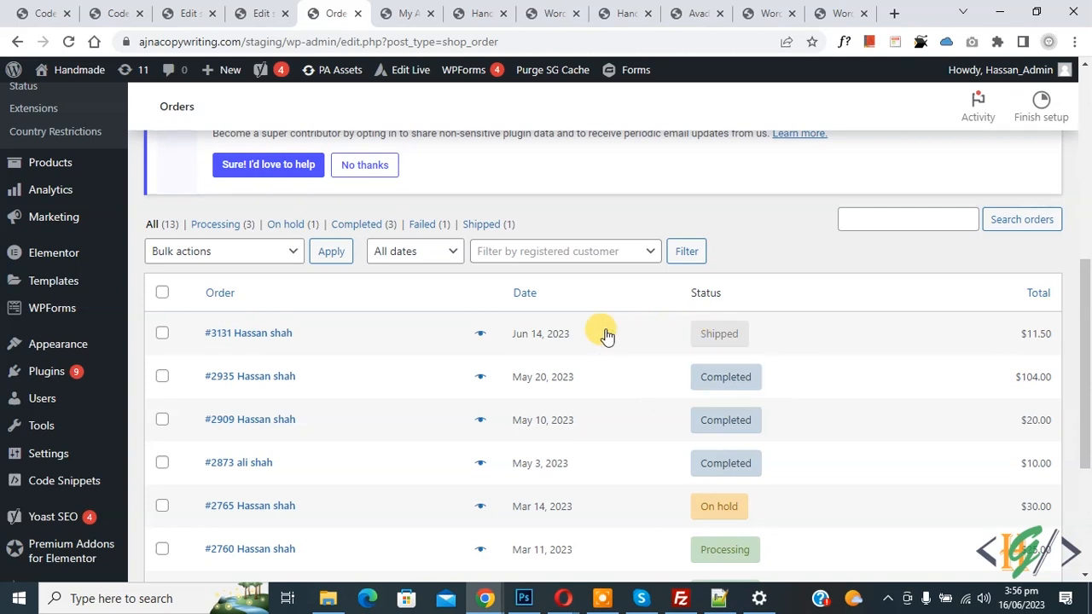
pyautogui.moveTo(480, 333)
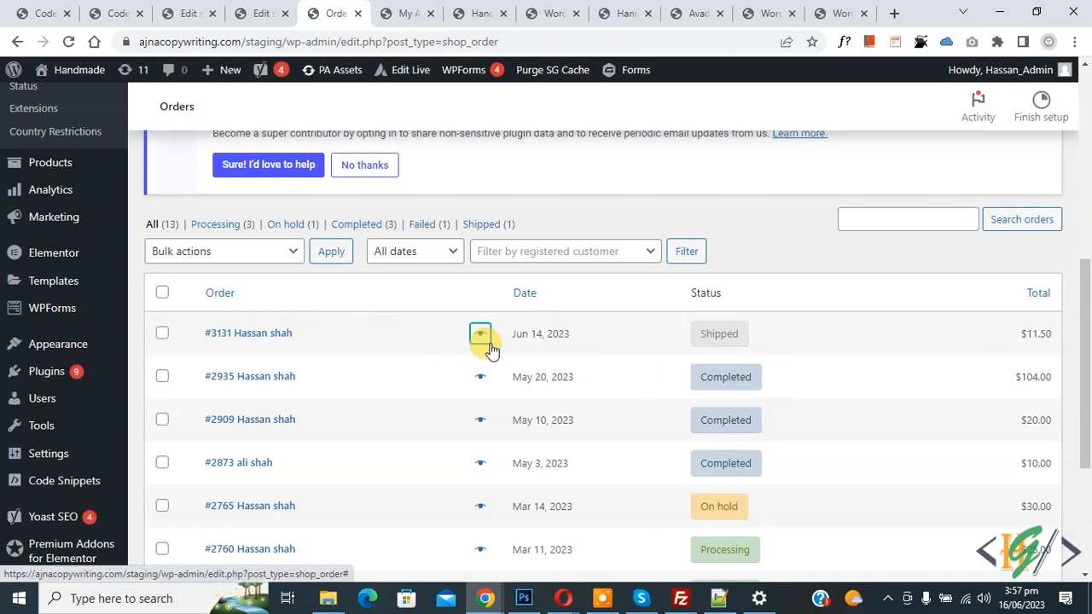
pyautogui.moveTo(552, 345)
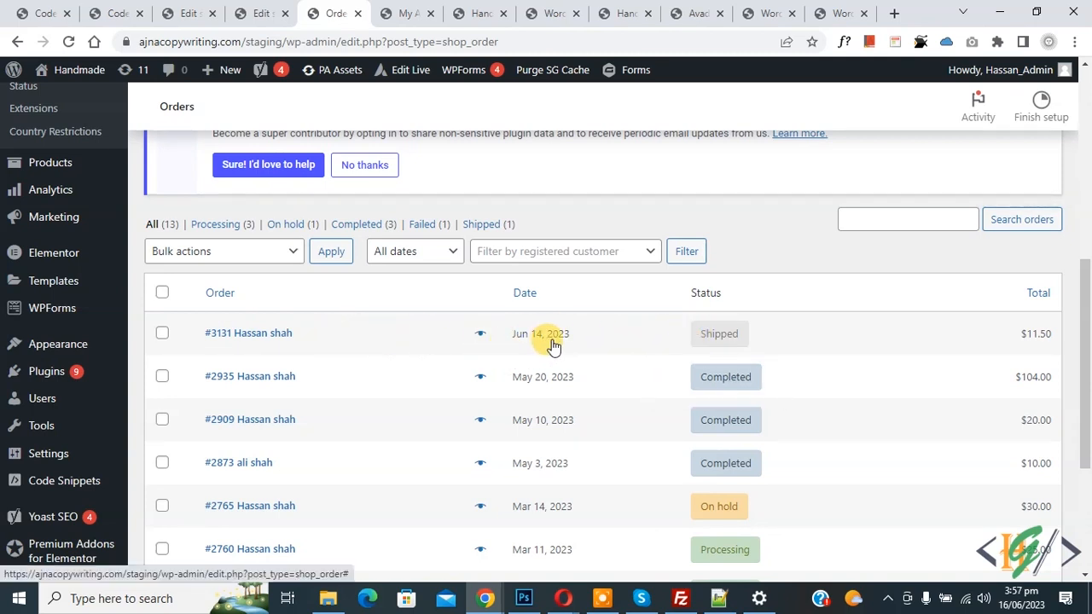
pyautogui.moveTo(548, 302)
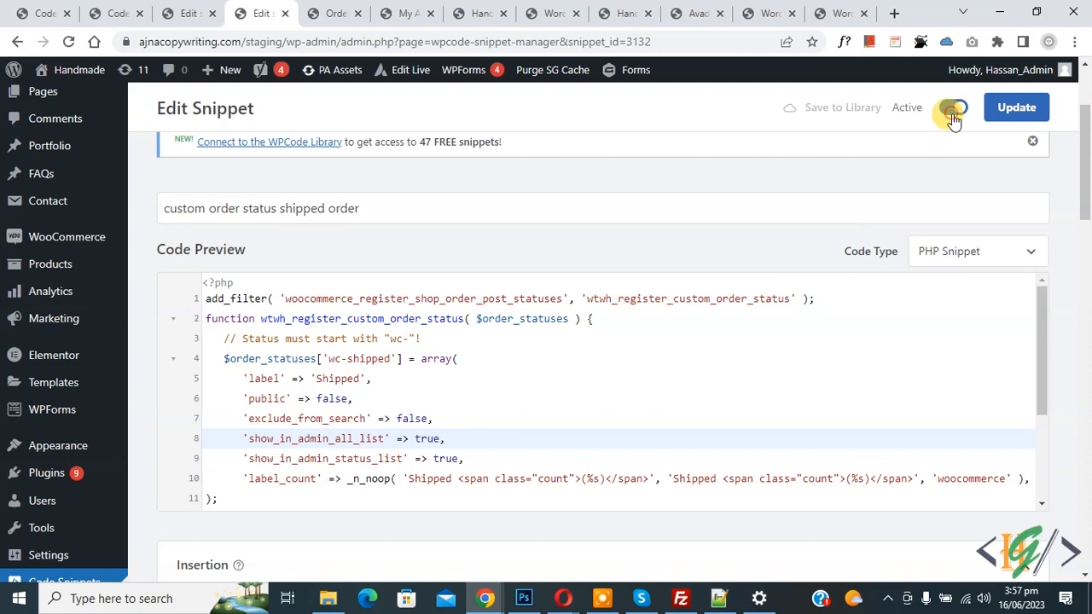
# - Set the 'custom order status shipped order' snippet to Inactive
pyautogui.click(954, 106)
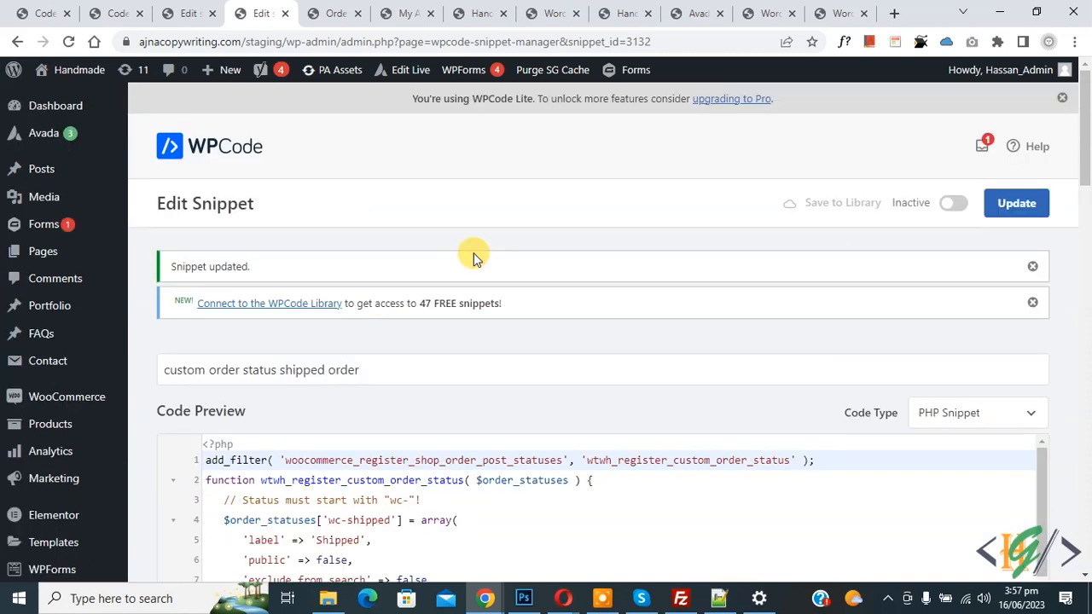
pyautogui.moveTo(657, 254)
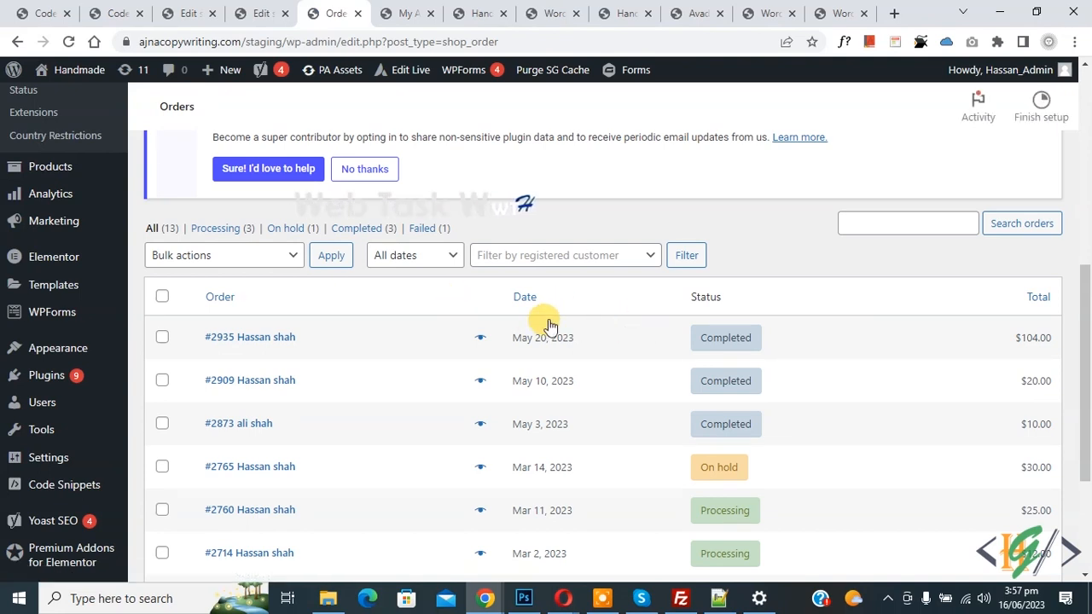
# - Check the customer's My Account Orders tab for order #3131
pyautogui.click(417, 13)
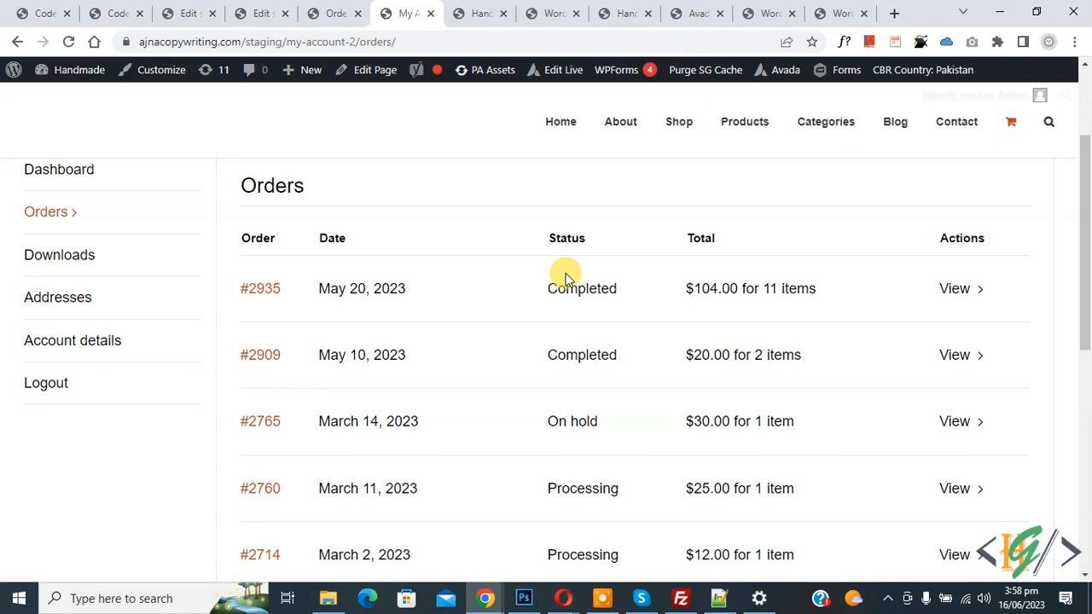
pyautogui.moveTo(509, 294)
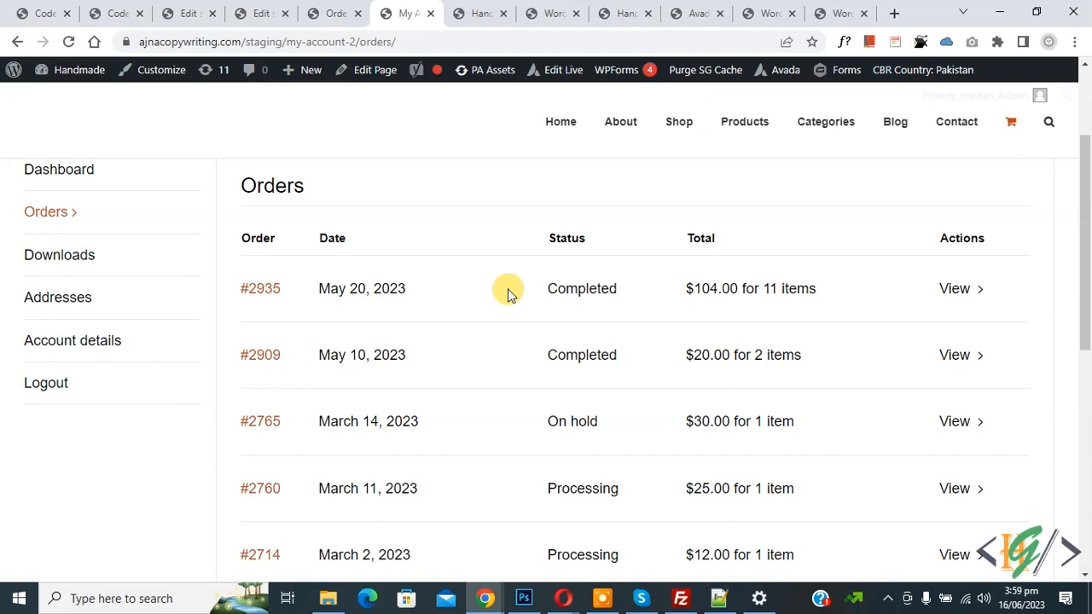
pyautogui.moveTo(517, 288)
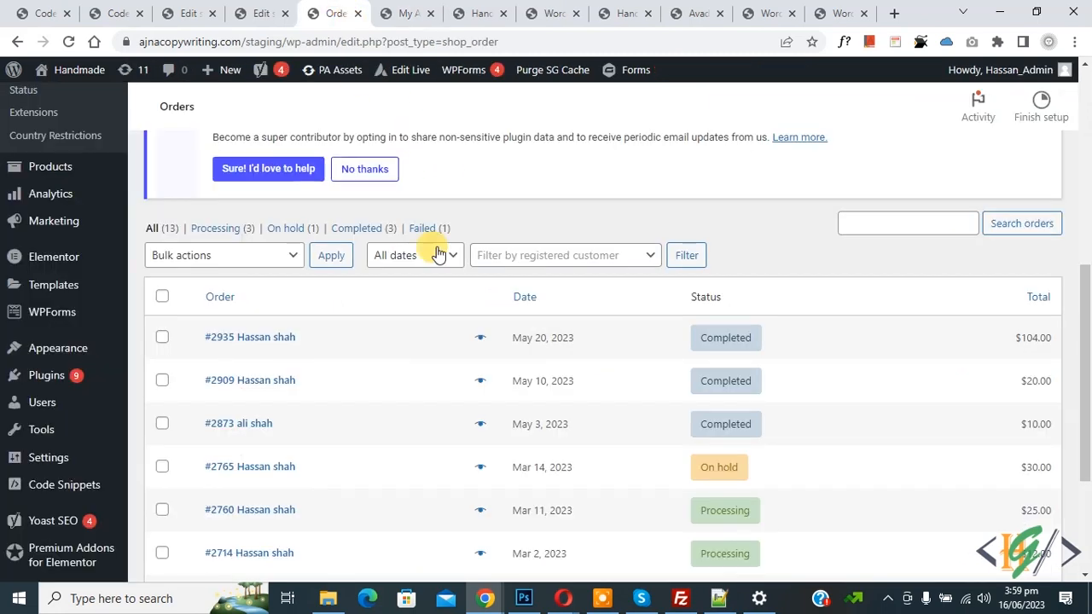
pyautogui.moveTo(496, 331)
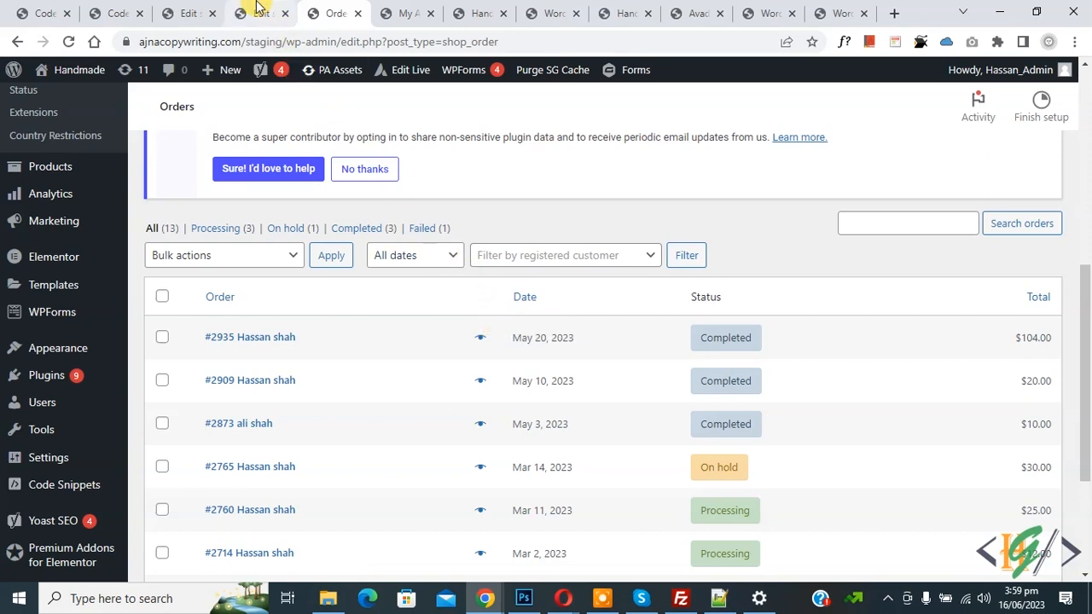
# - Toggle the Shipped status snippet back to Active, then return to admin Orders
pyautogui.click(268, 13)
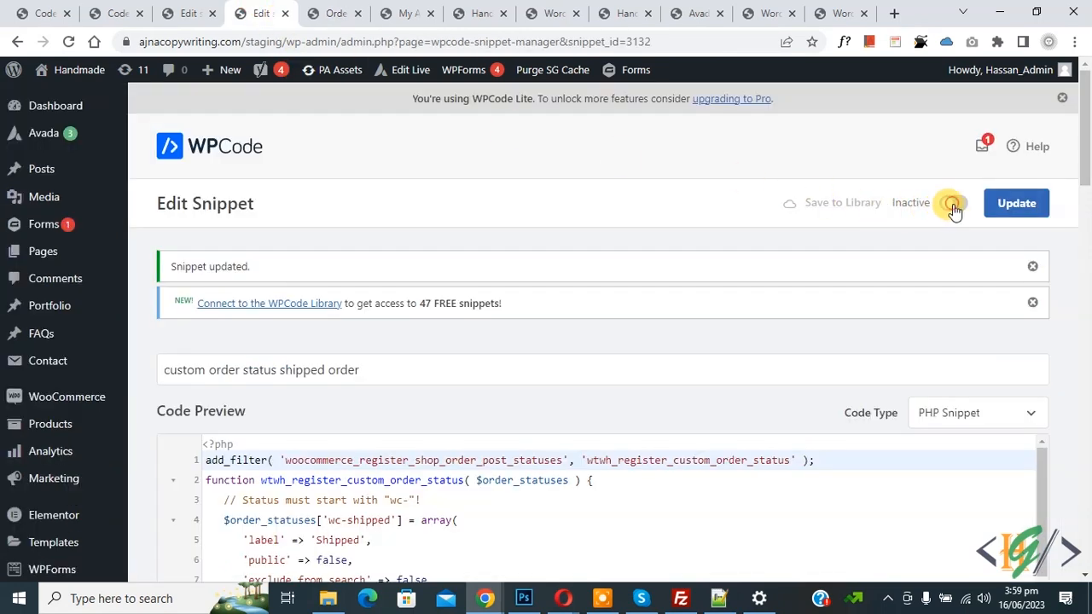
pyautogui.click(952, 203)
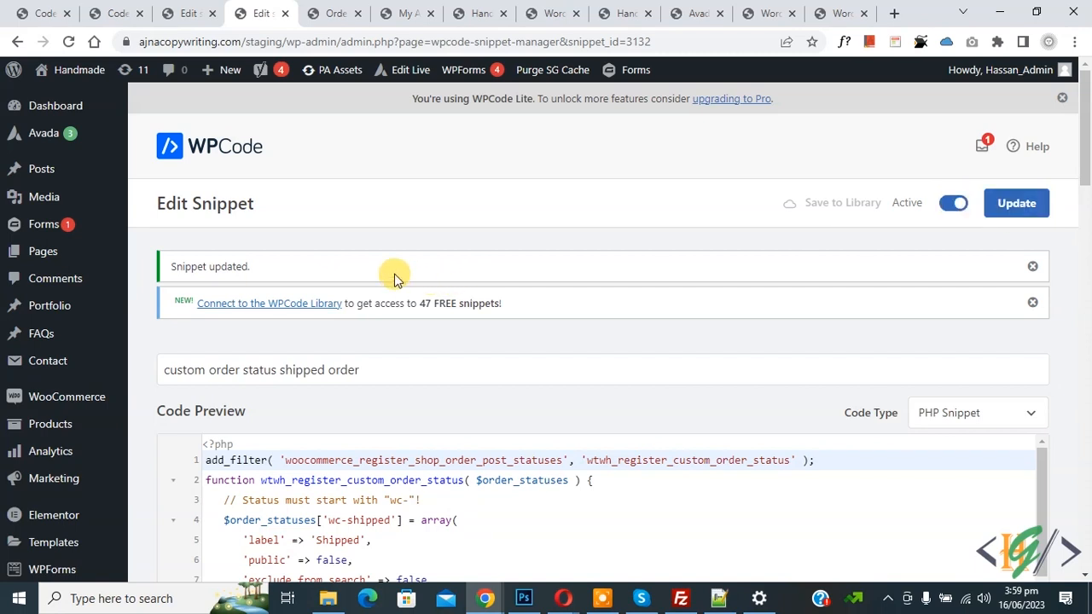
pyautogui.moveTo(292, 248)
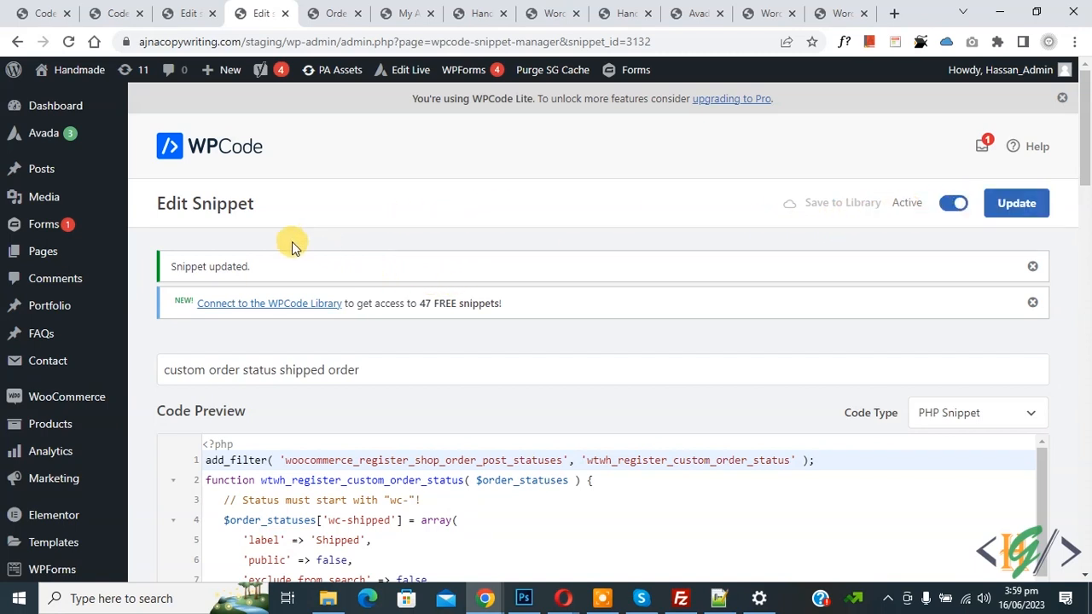
pyautogui.click(331, 14)
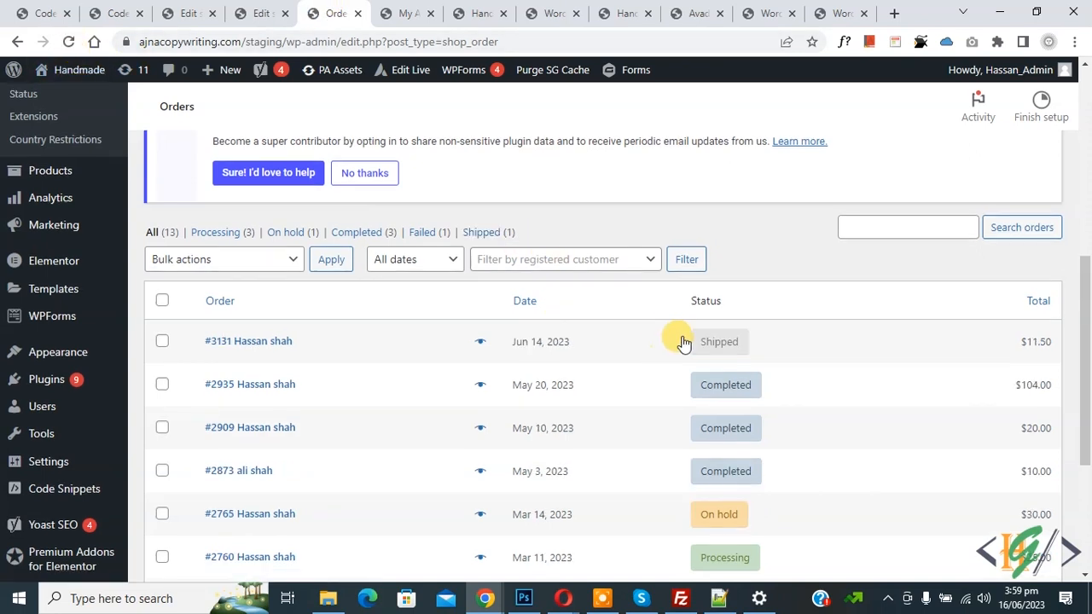
pyautogui.moveTo(480, 258)
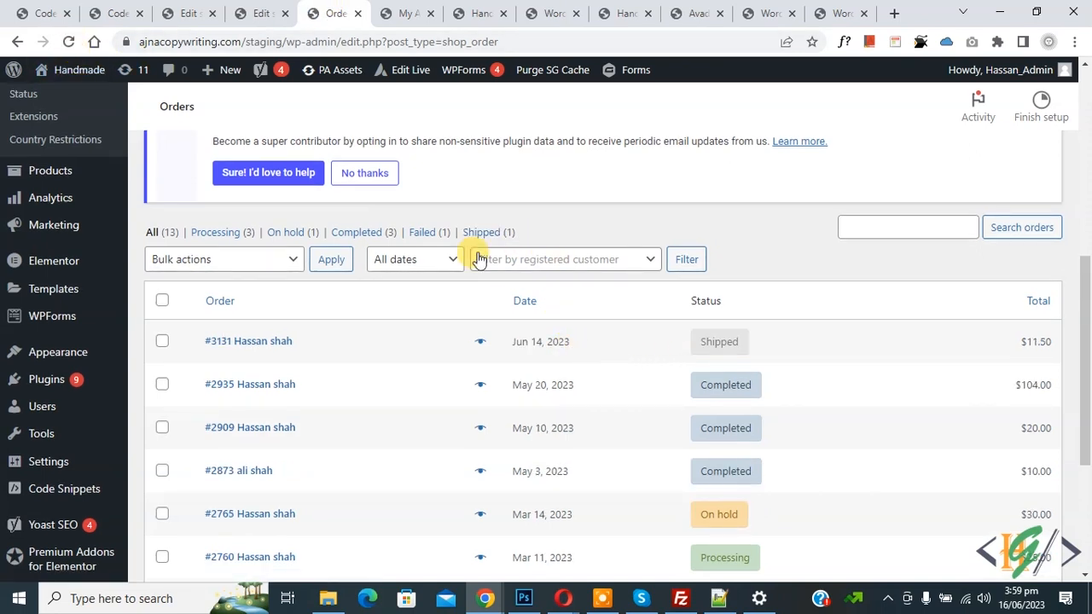
pyautogui.click(414, 12)
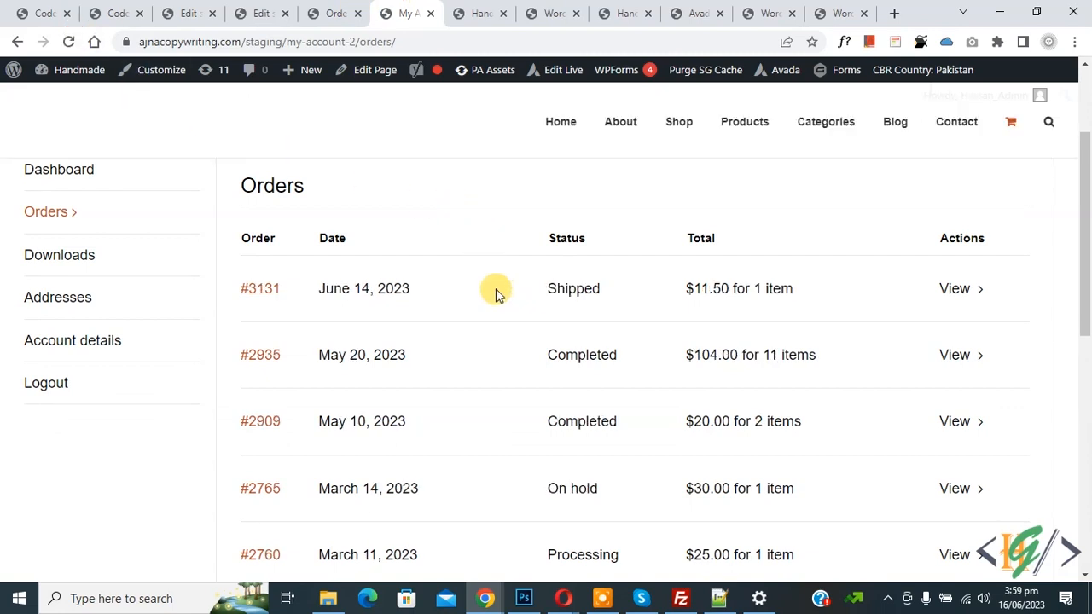
pyautogui.moveTo(492, 281)
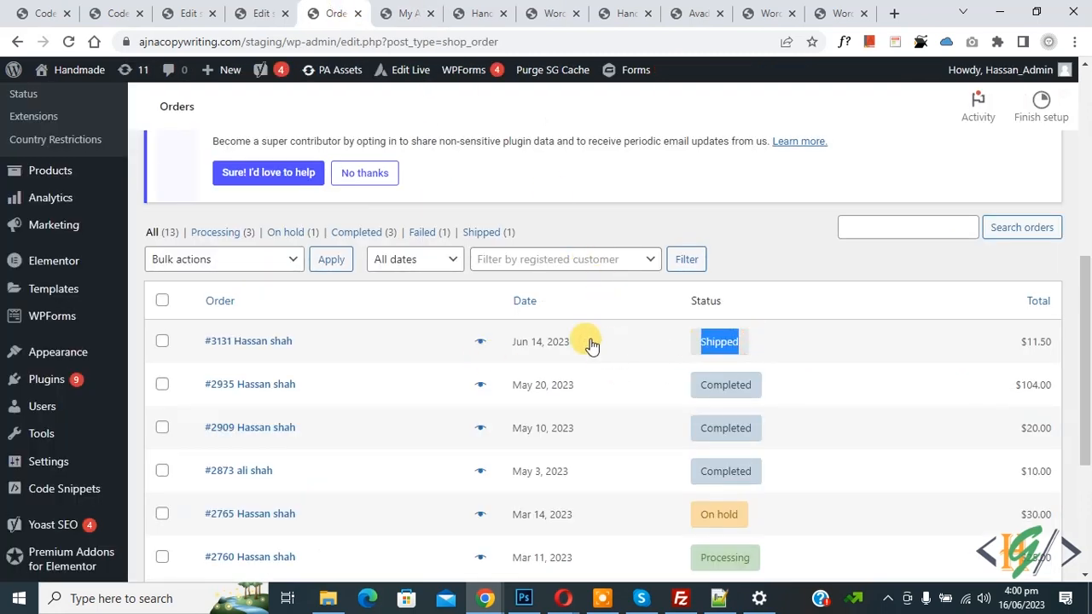
pyautogui.moveTo(536, 354)
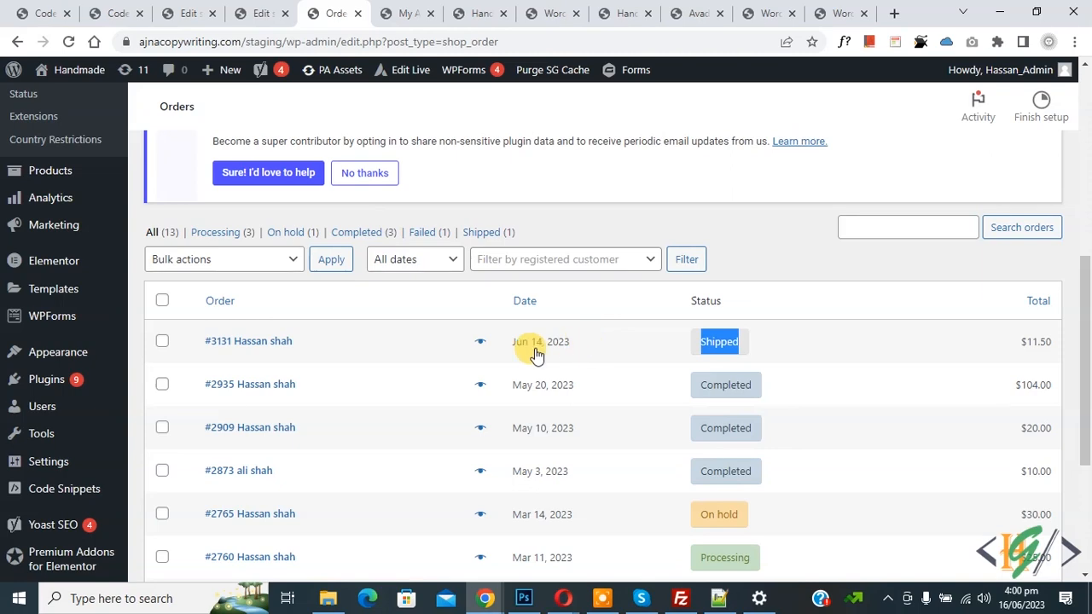
pyautogui.click(248, 341)
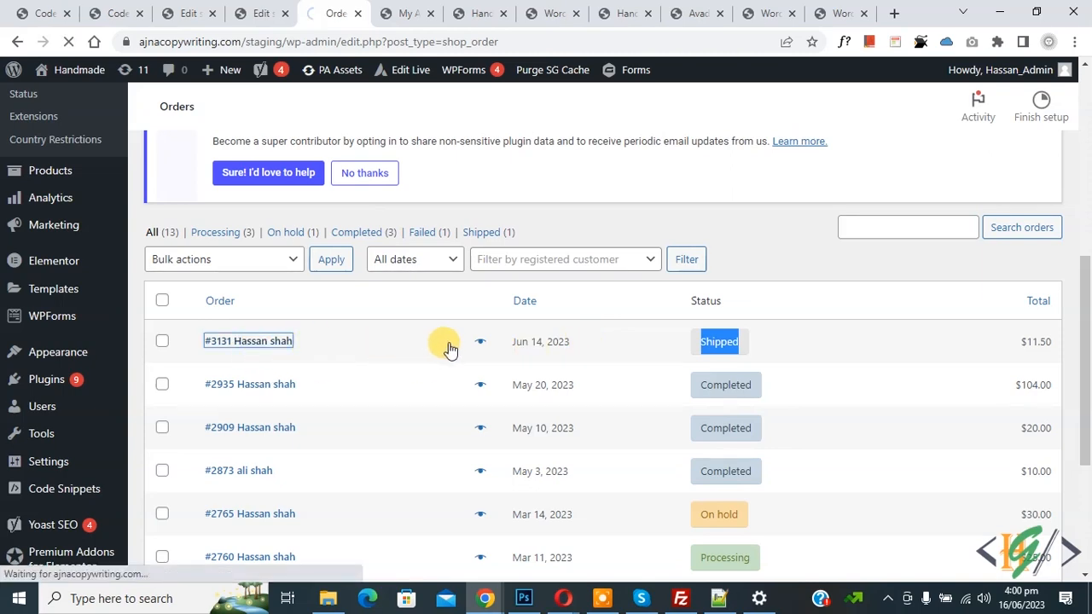
# - Set order #3131's status to Processing, update it, and review the order note
pyautogui.click(479, 342)
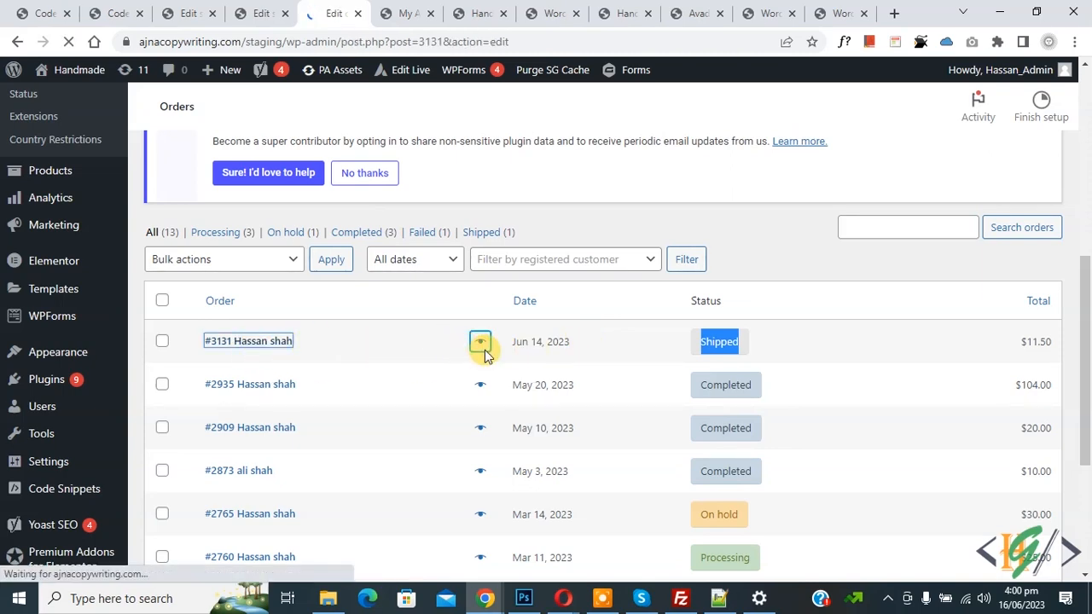
pyautogui.click(248, 341)
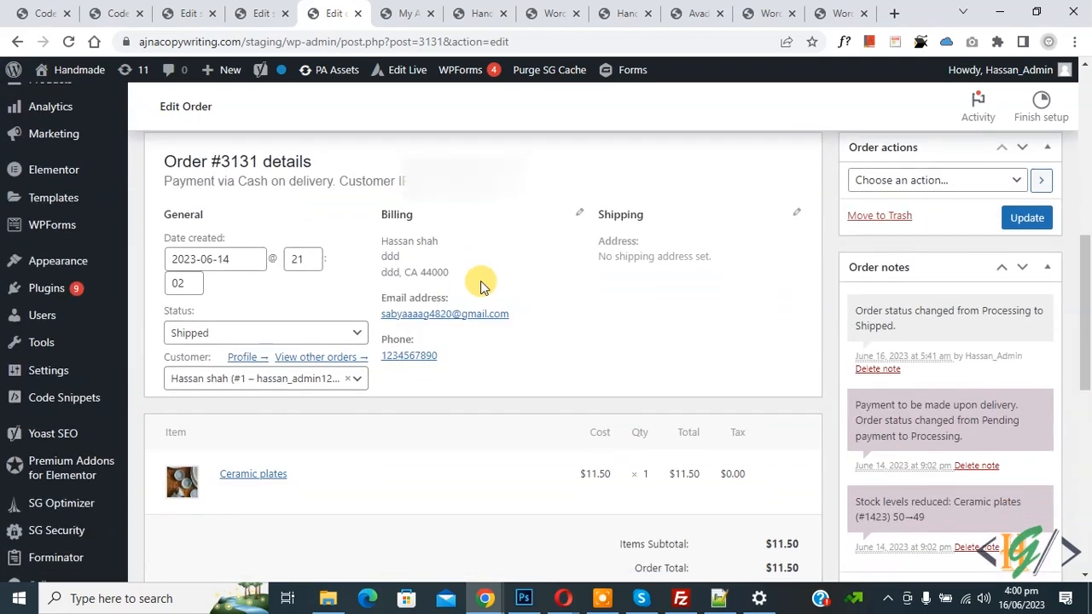
pyautogui.moveTo(225, 342)
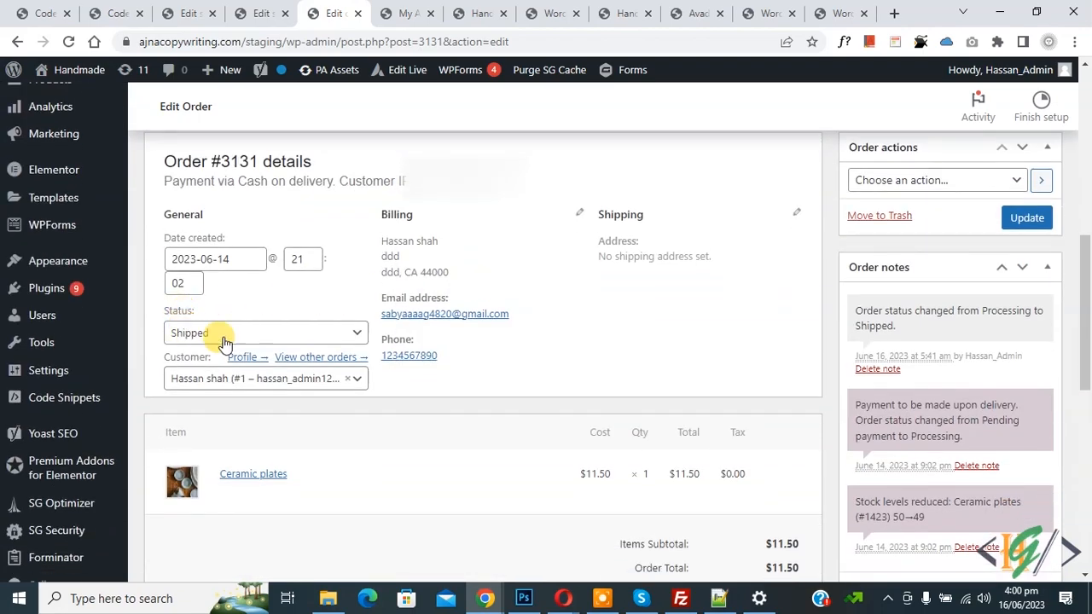
pyautogui.click(265, 333)
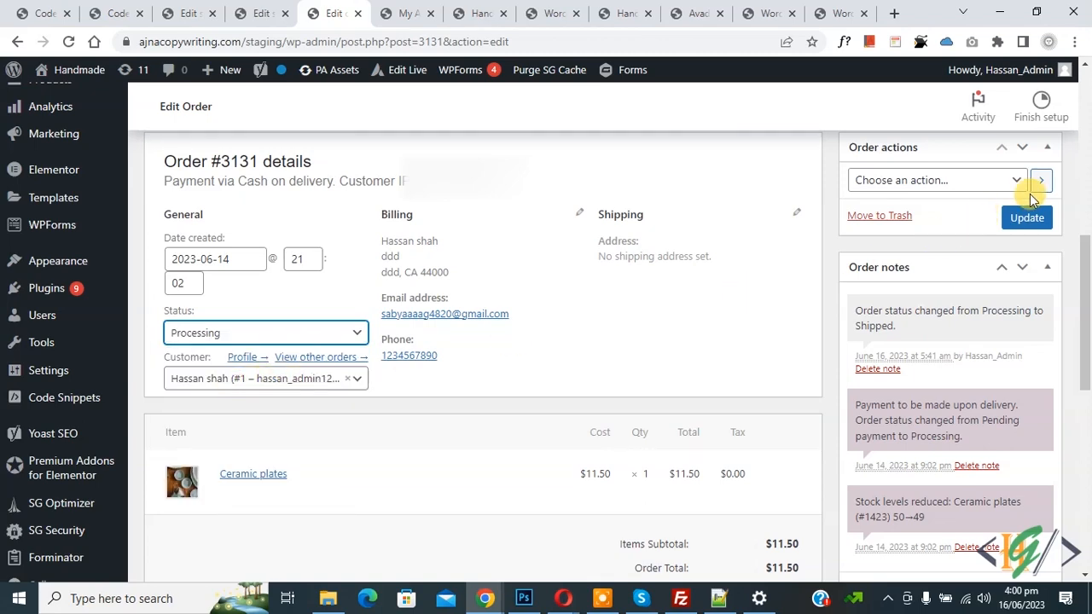
pyautogui.click(1026, 218)
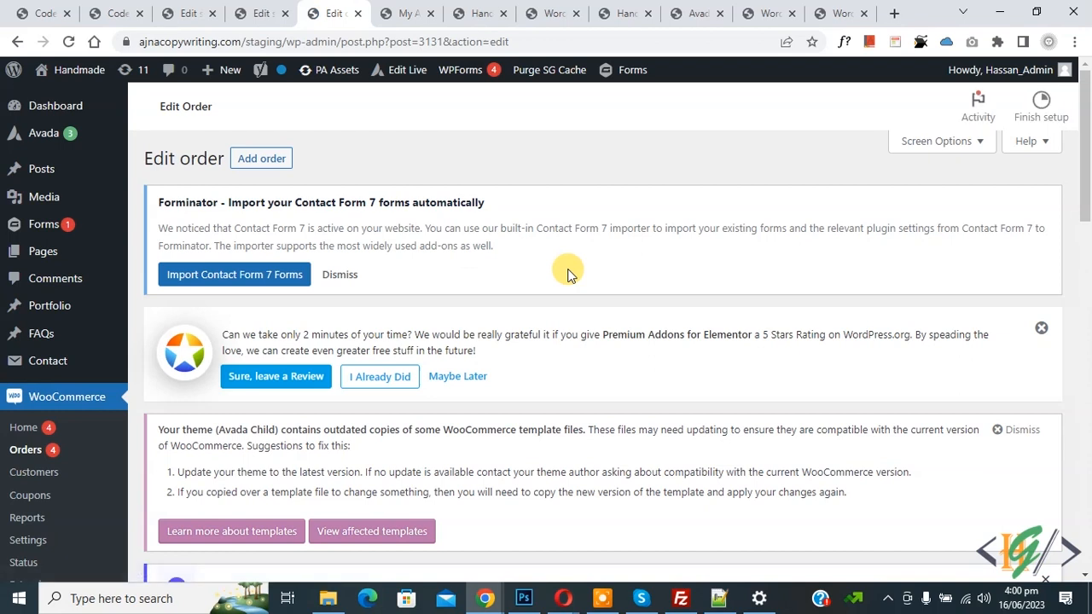
pyautogui.moveTo(574, 270)
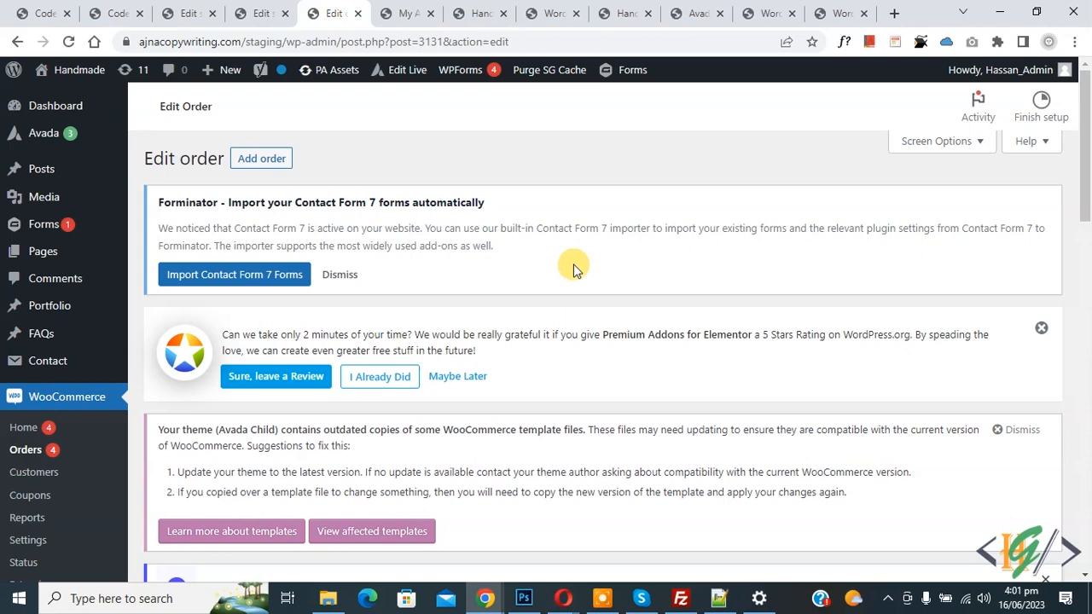
pyautogui.scroll(-3)
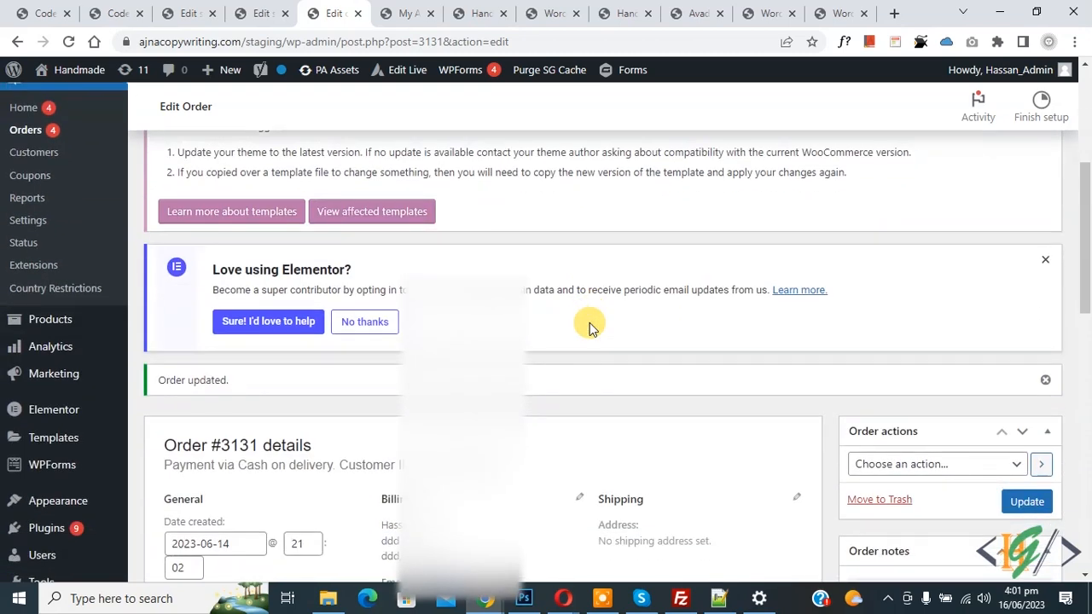
pyautogui.scroll(-3)
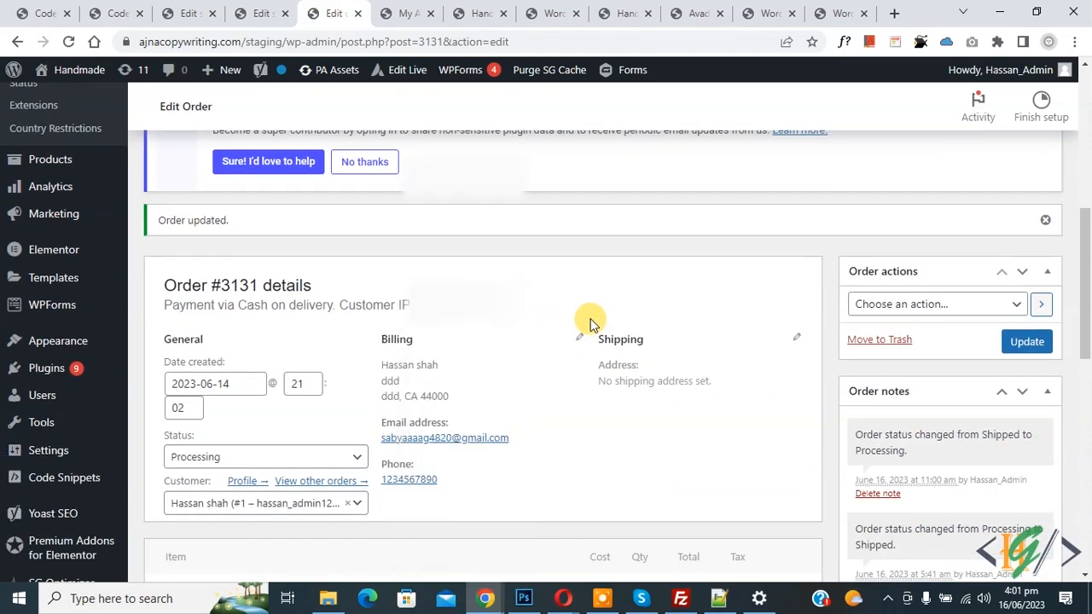